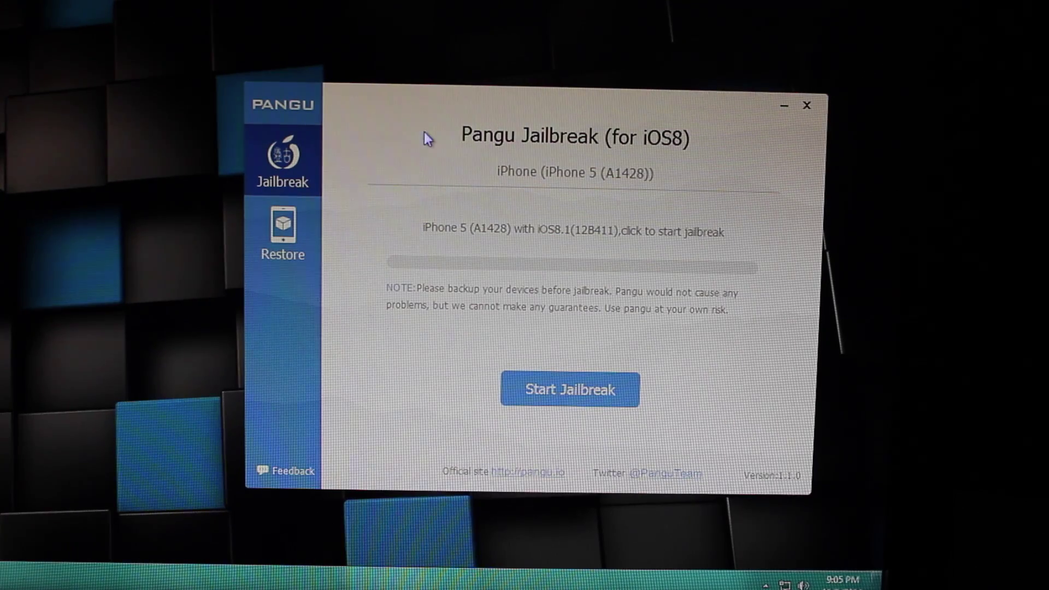
- Start jailbreaking the iPhone 5 on iOS 8.1 to show the Notice of pangu 8 dialog
click(569, 390)
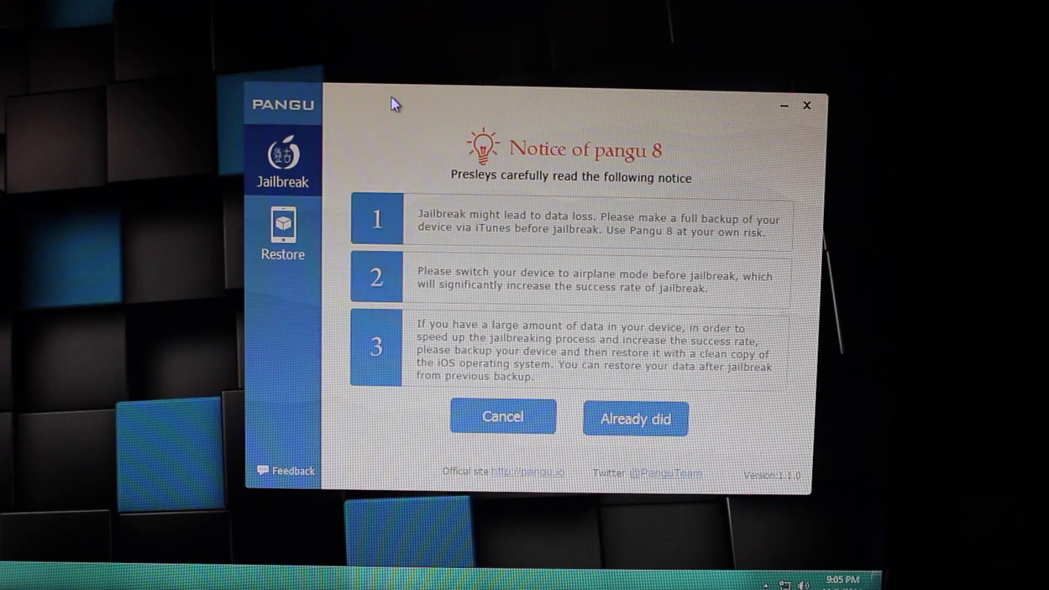